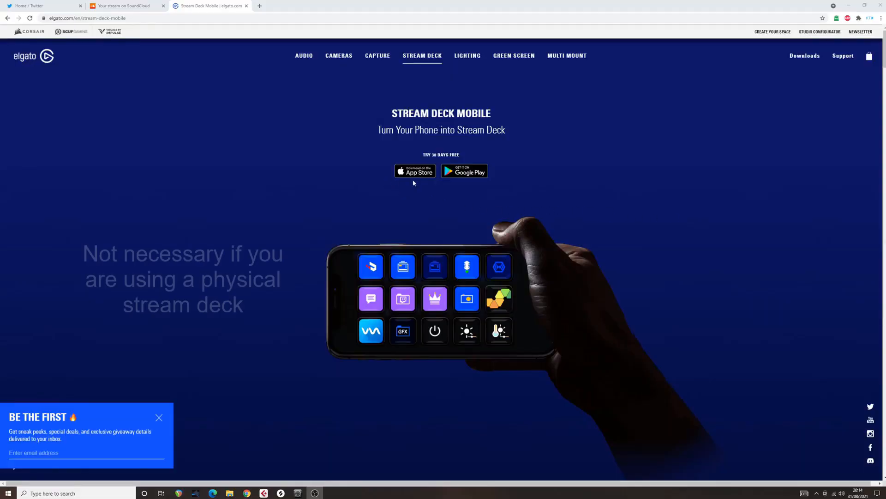
mouse_move(514, 188)
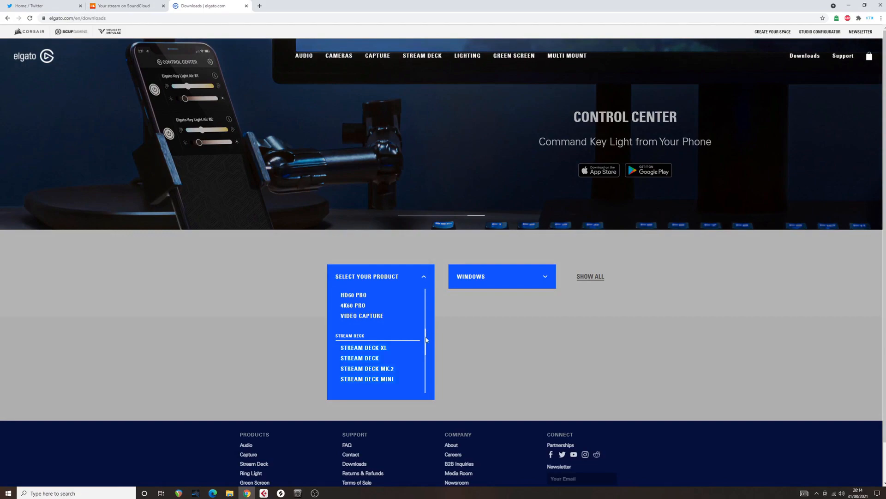
mouse_move(359, 358)
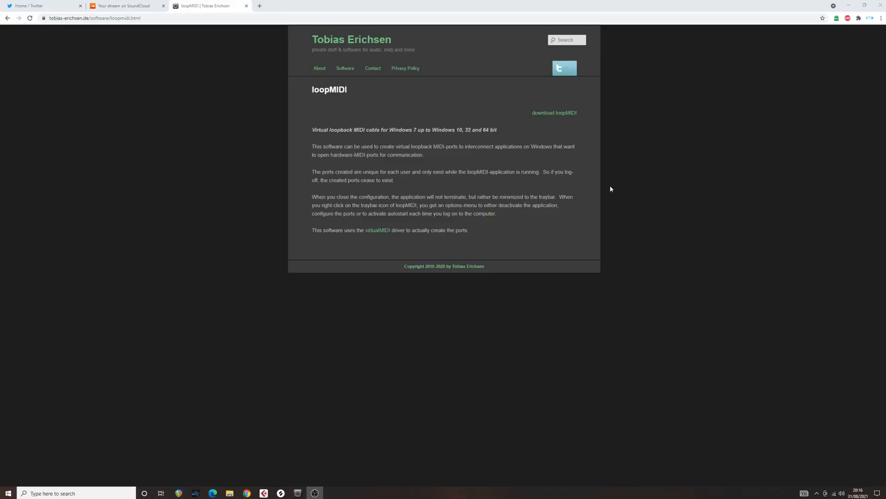
mouse_move(569, 121)
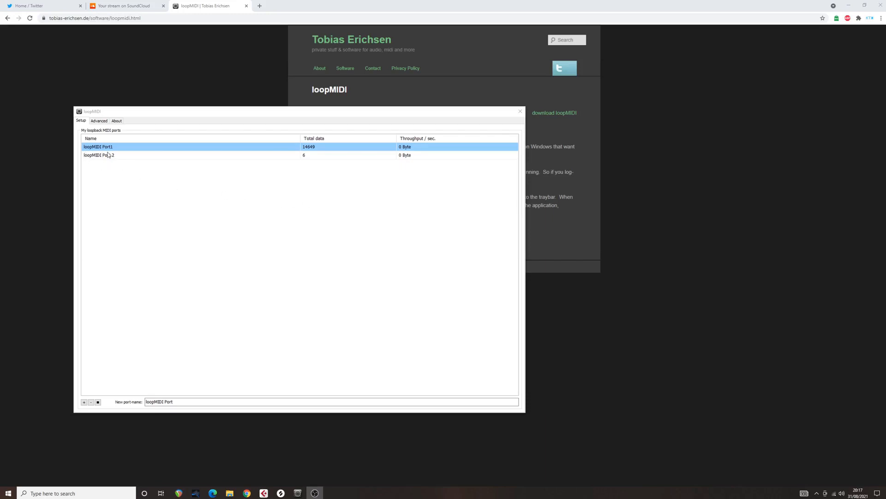
mouse_move(527, 392)
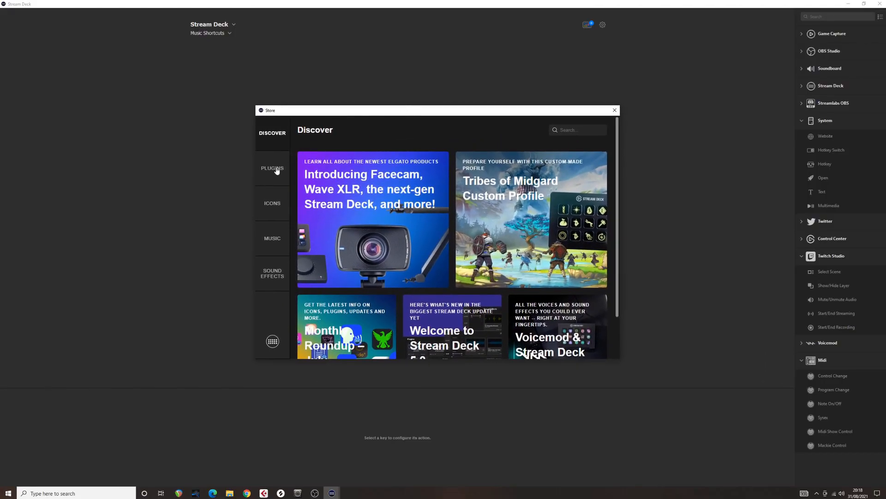
Search the store's plugins for 'midi' to find the Midi plugin by Trevliga Spel
click(272, 168)
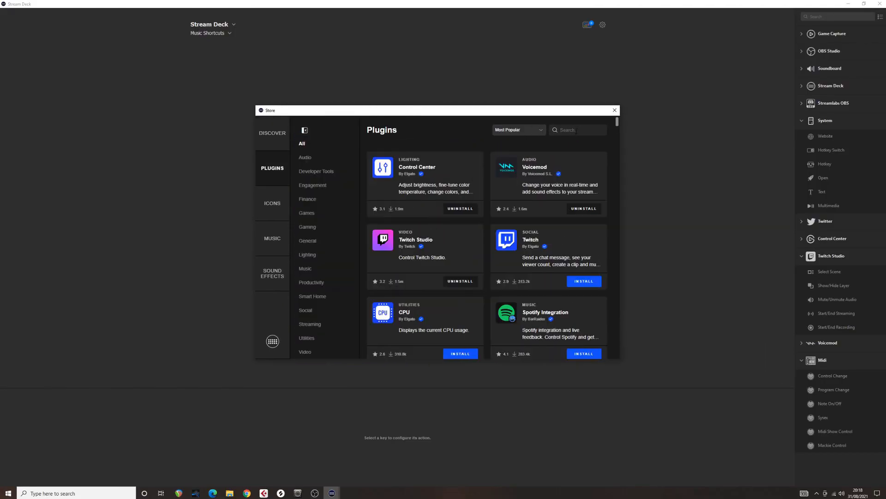
text(midi)
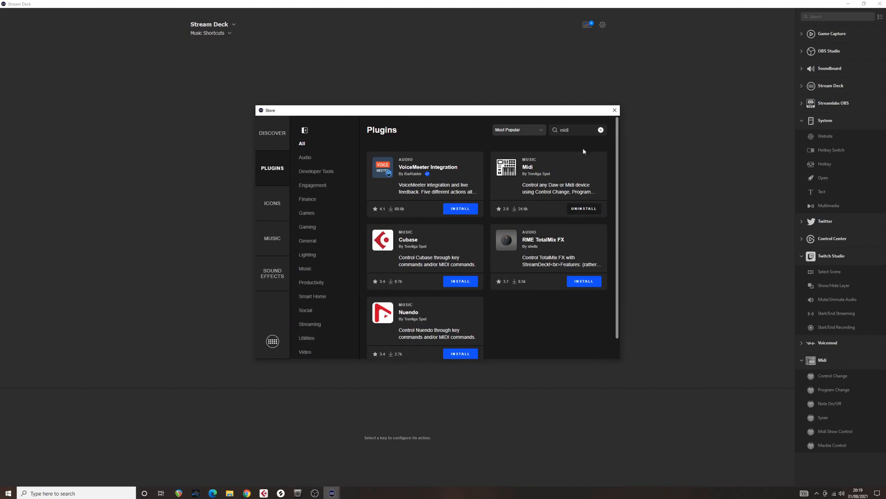
mouse_move(529, 180)
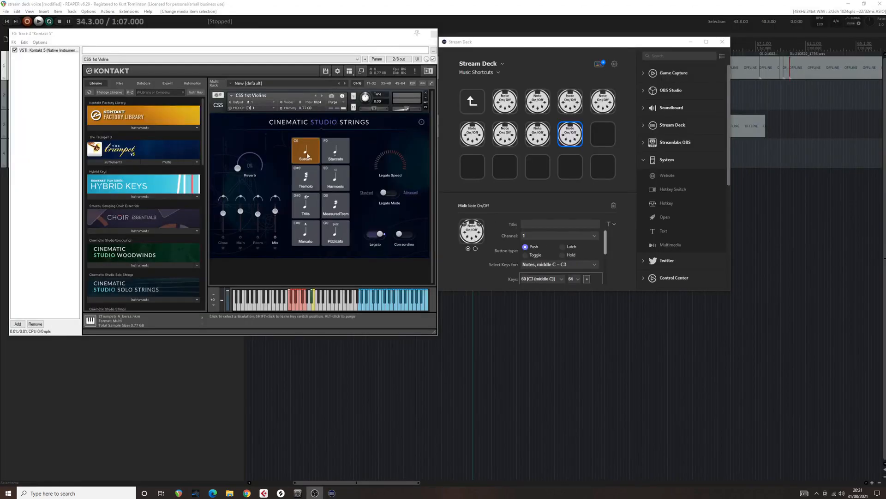
Title the first Note On/Off key 'sustai…' and send its key-switch note through loopMIDI Port1
click(504, 101)
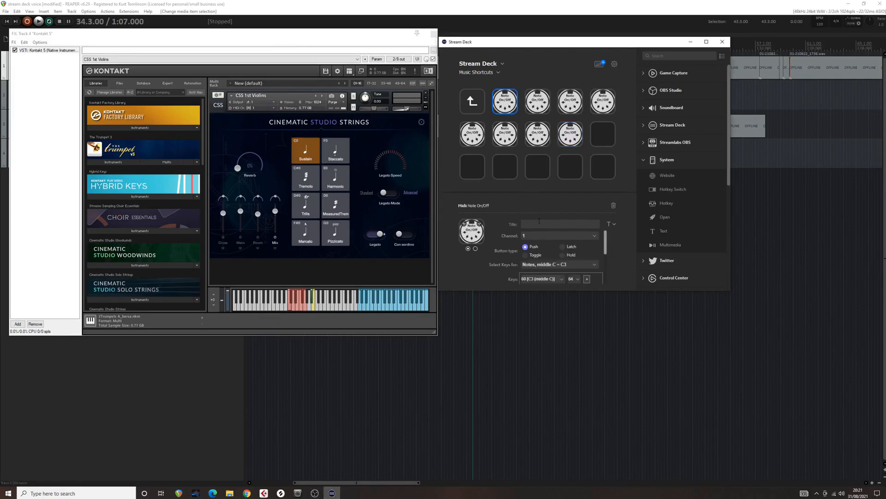
text(sustai)
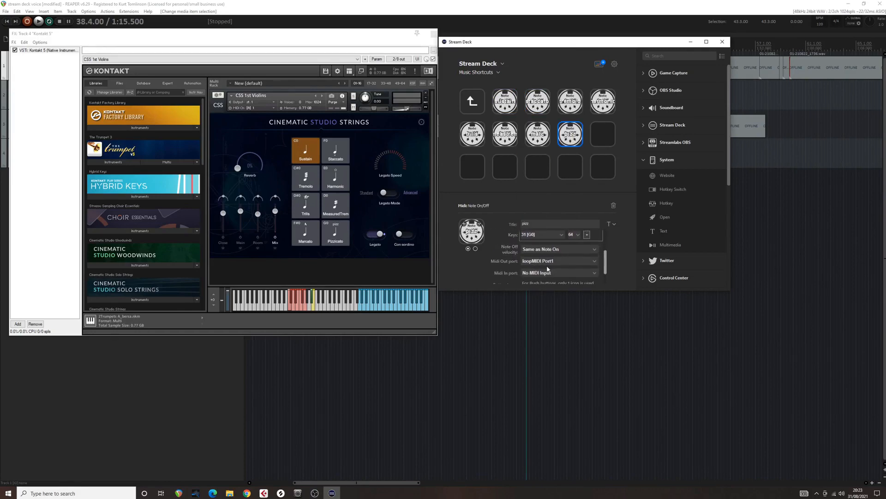
click(559, 261)
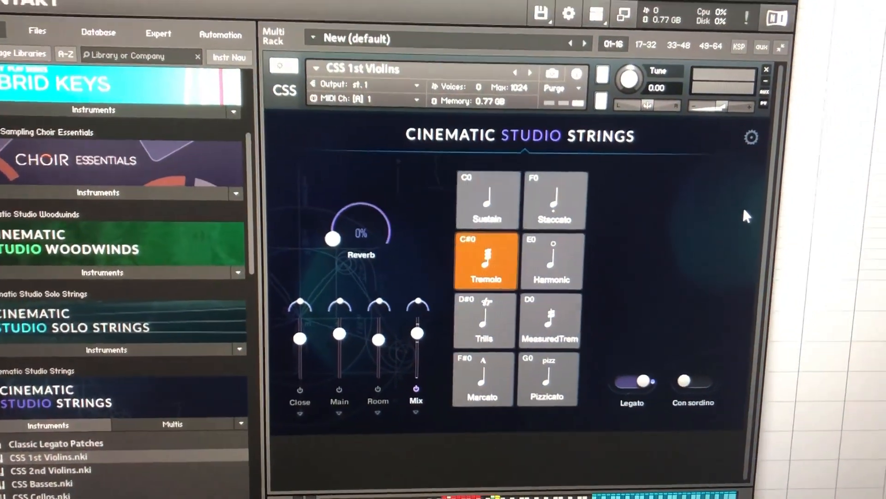
click(484, 320)
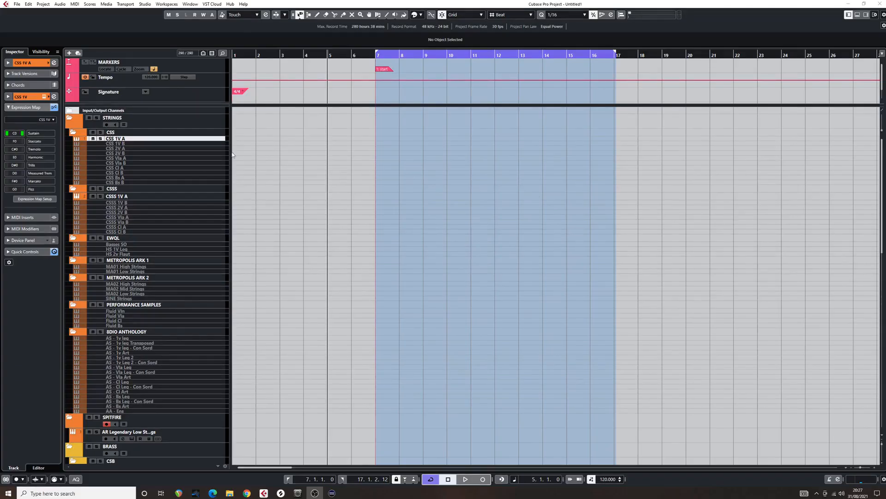
Open Expression Map Setup and review the CSS 1V articulation slots and key switches
click(34, 198)
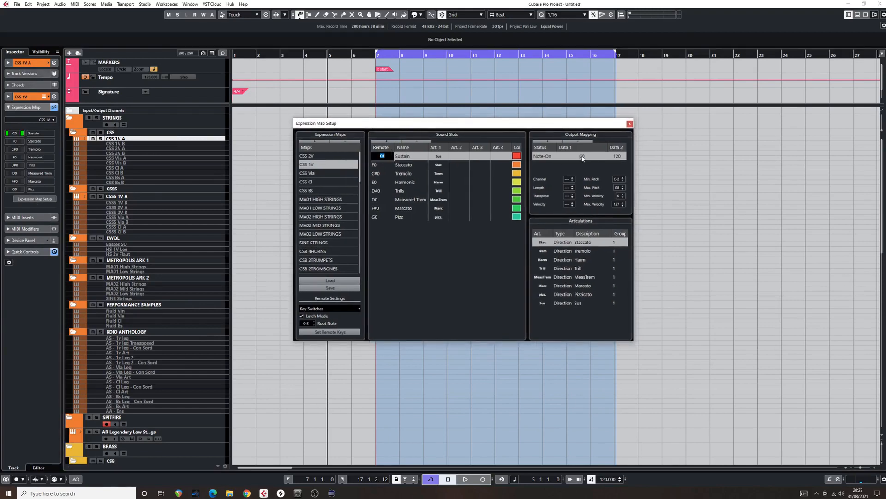
click(402, 164)
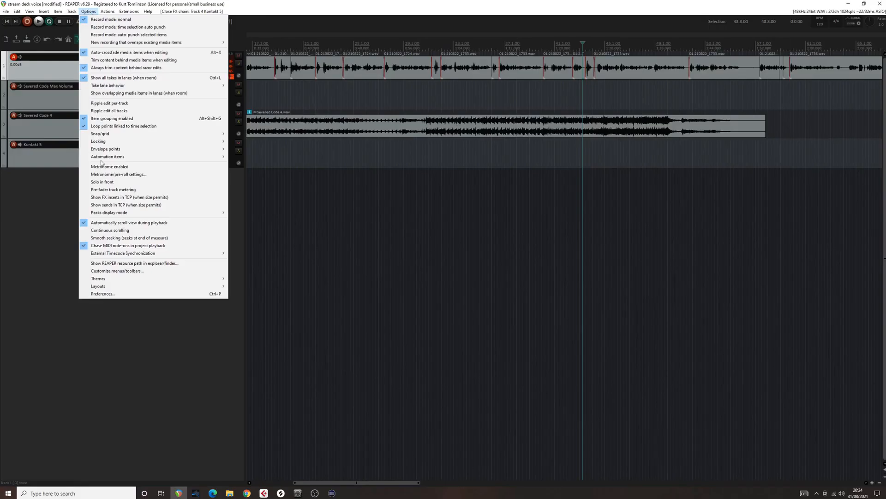
Open REAPER's Options menu
click(103, 293)
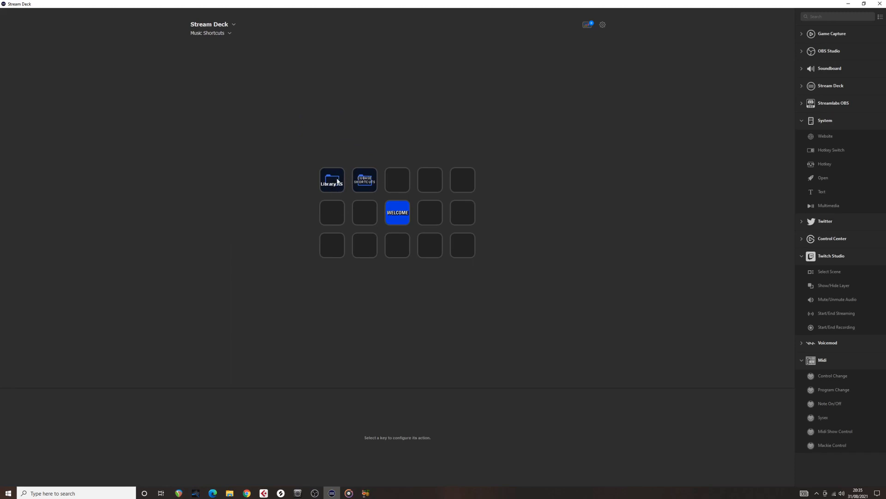
Open the Libraries folder and its subfolder to reach Met Ark 1 and Met Ark 2
click(332, 180)
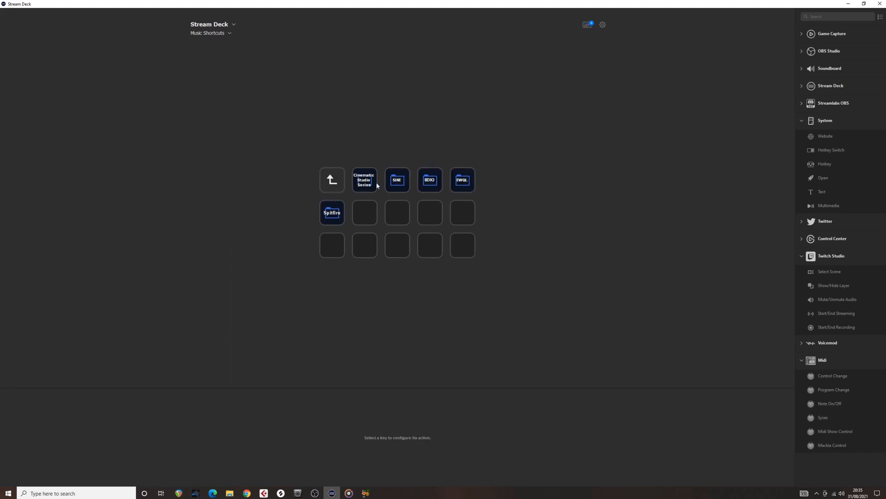
mouse_move(353, 211)
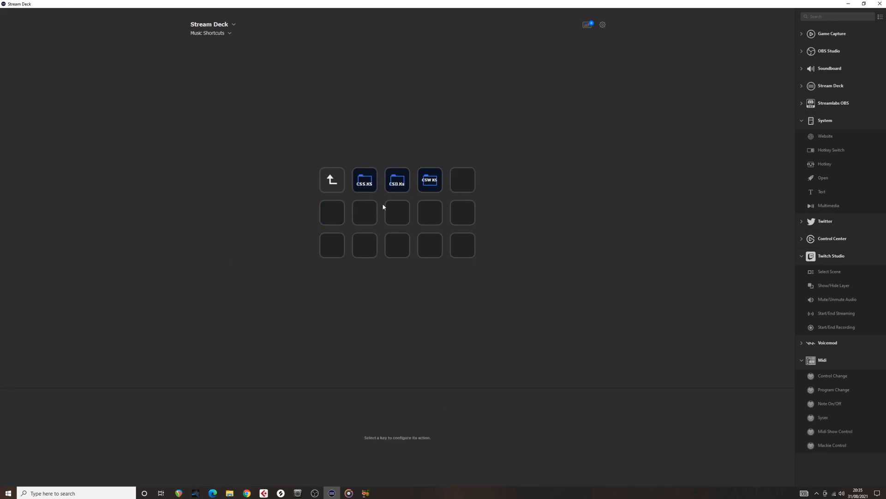
click(332, 179)
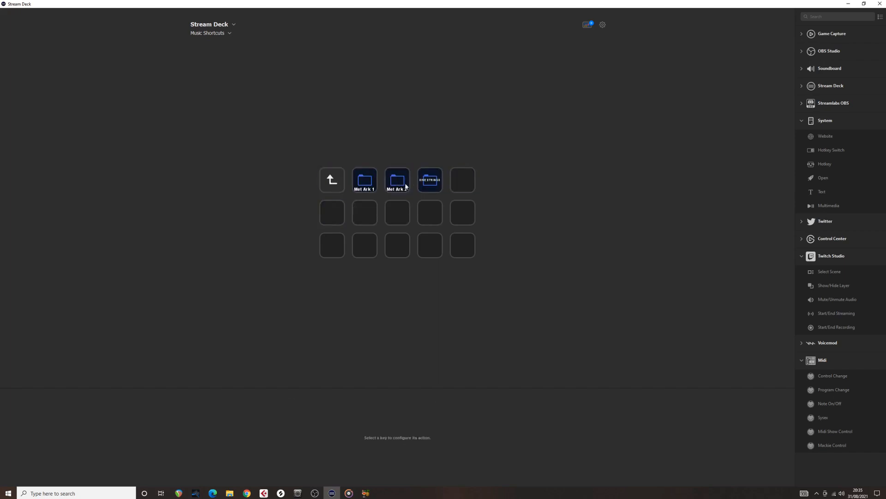
mouse_move(415, 186)
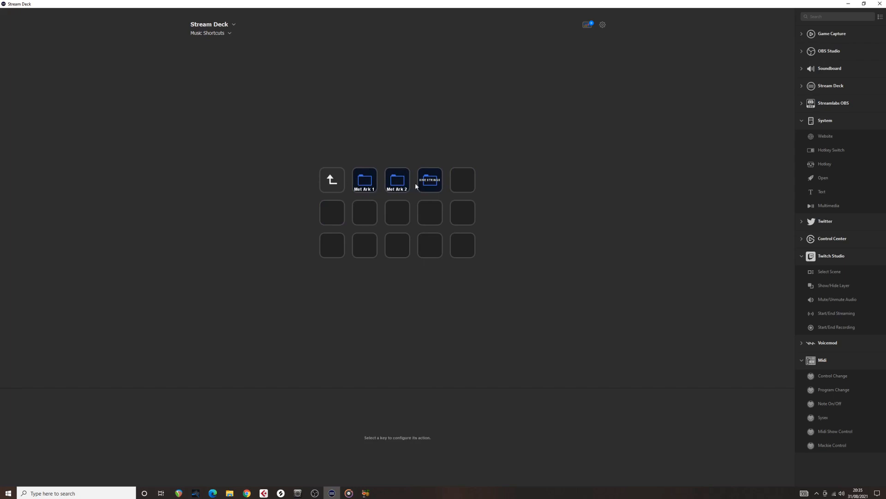